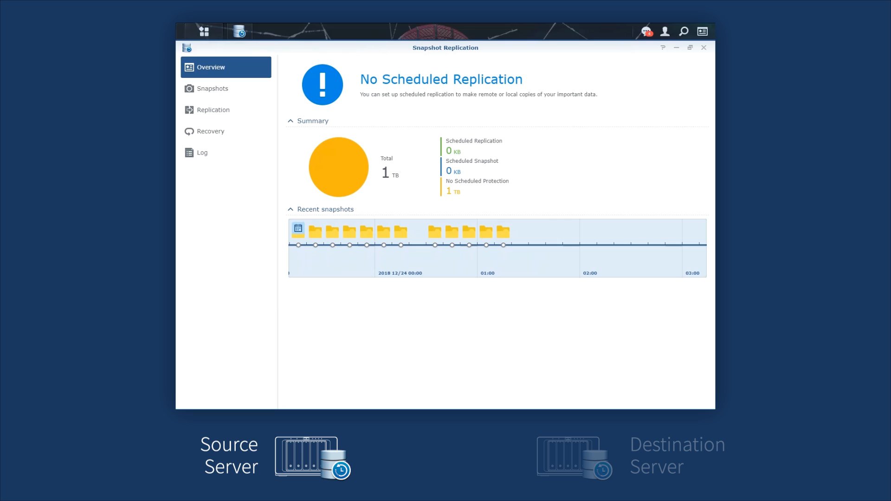
Start a new shared-folder replication task from the Replication page.
{"action": "left_click", "coordinate": [213, 109]}
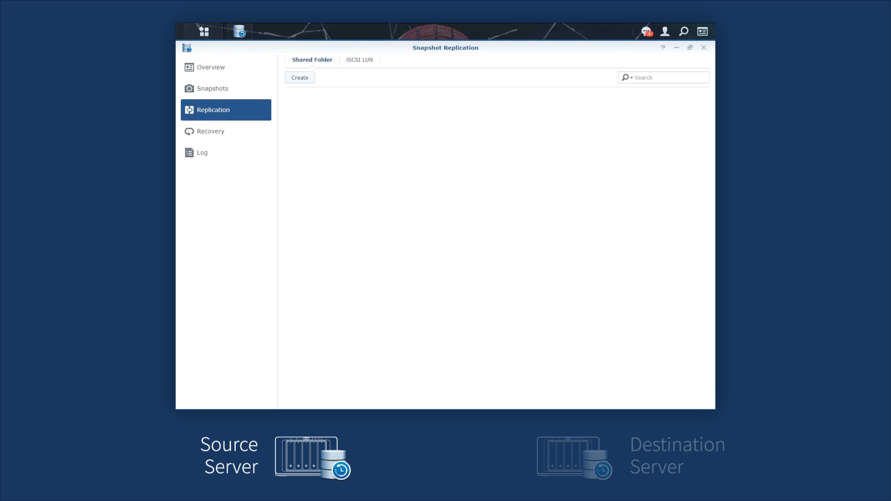
{"action": "left_click", "coordinate": [300, 78]}
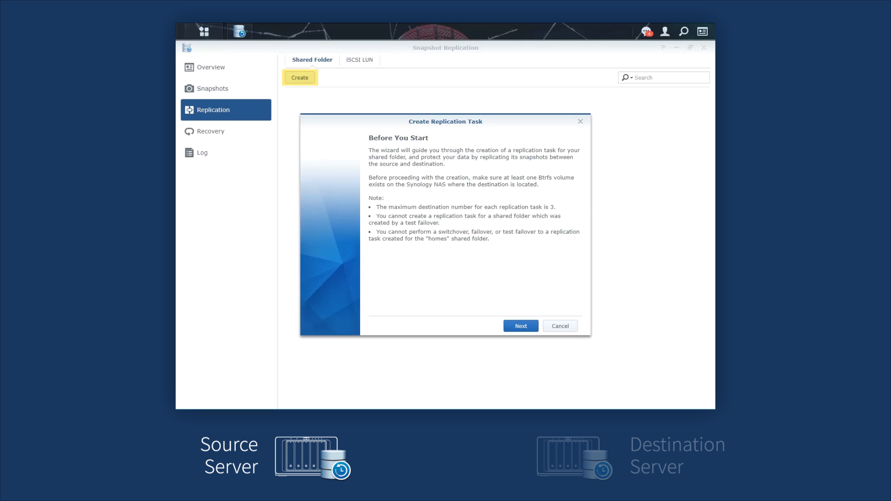
Connect to the destination server and select the ActiveBackupforBusiness folder to replicate.
{"action": "left_click", "coordinate": [520, 326]}
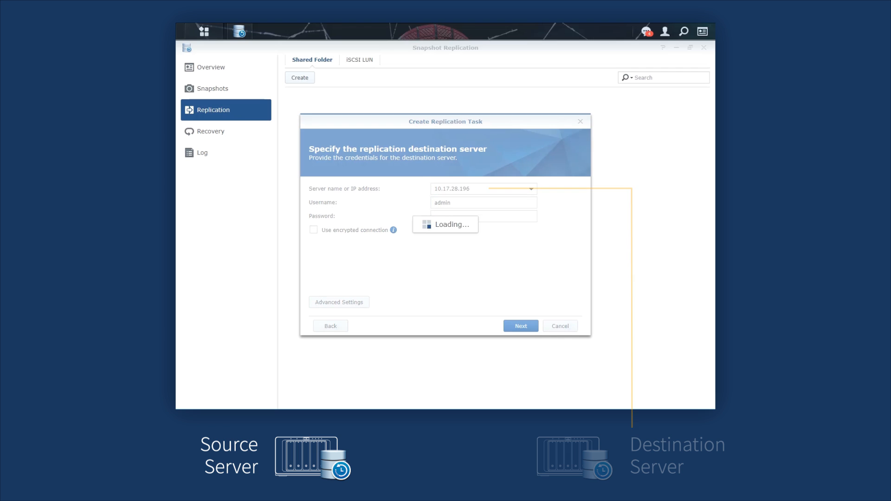
{"action": "left_click", "coordinate": [520, 326]}
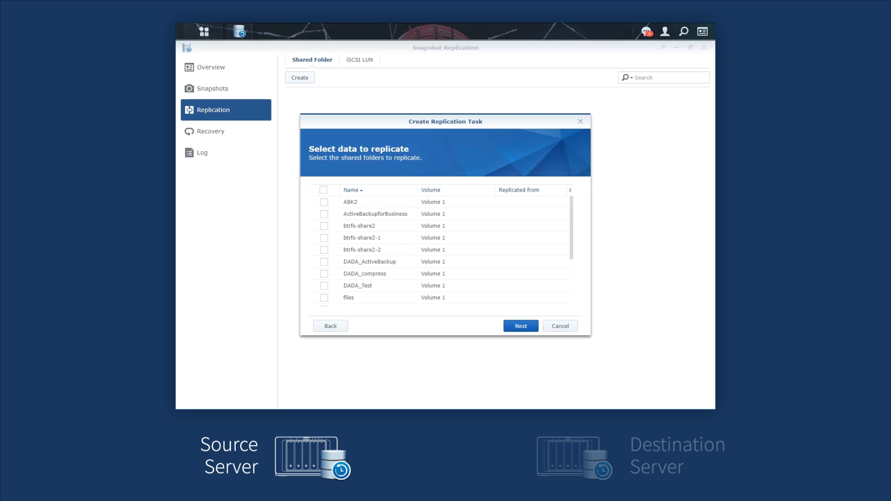
{"action": "left_click", "coordinate": [324, 213]}
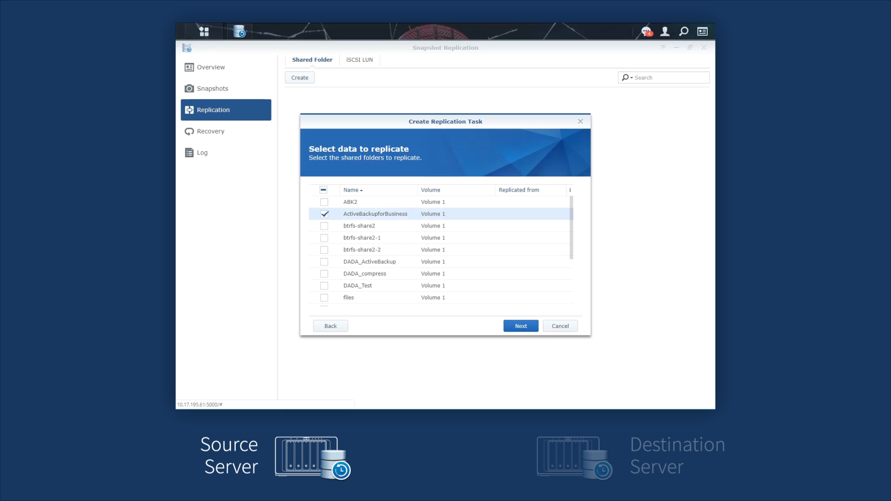
{"action": "left_click", "coordinate": [521, 325]}
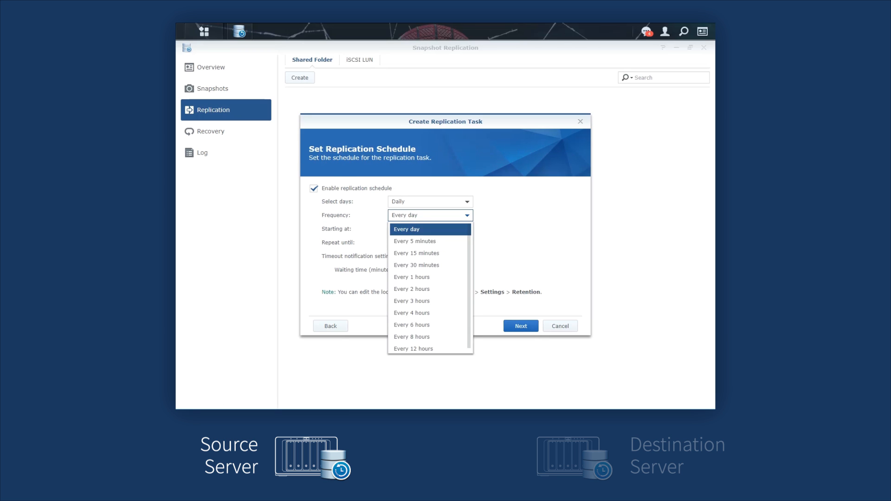
Schedule replication every 5 minutes, keep default retention, and finish creating the task.
{"action": "left_click", "coordinate": [414, 241]}
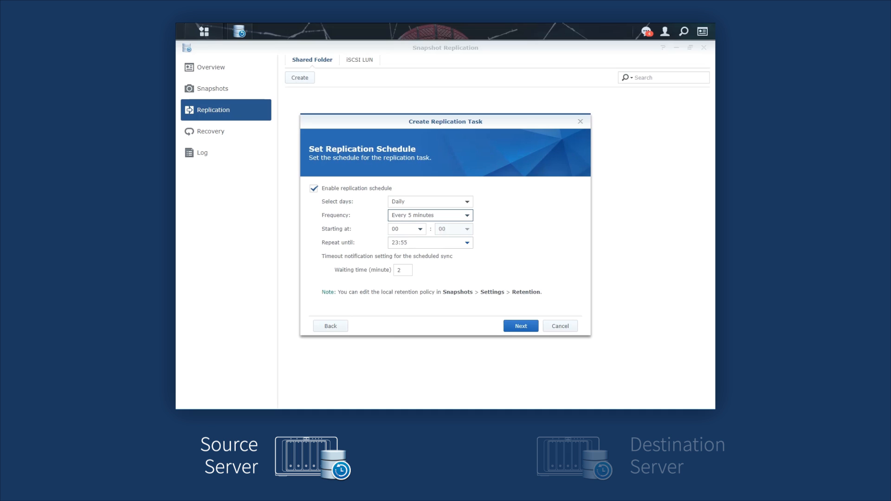
{"action": "left_click", "coordinate": [521, 325]}
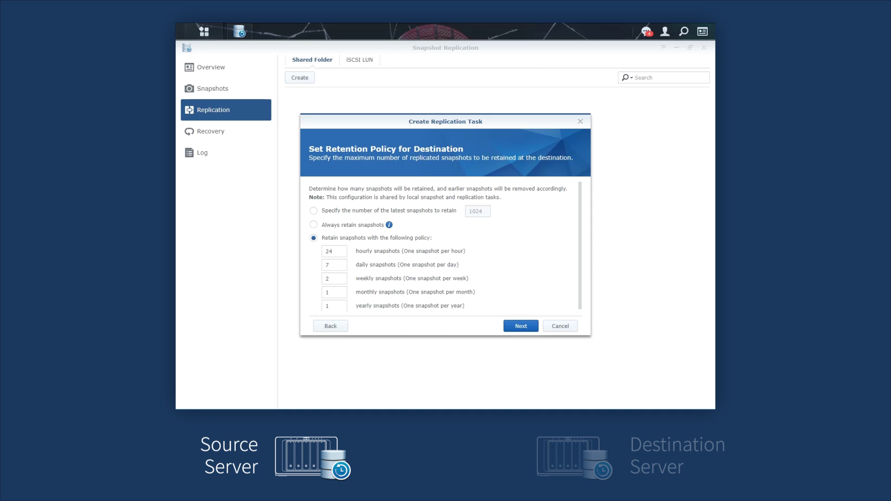
{"action": "left_click", "coordinate": [520, 325]}
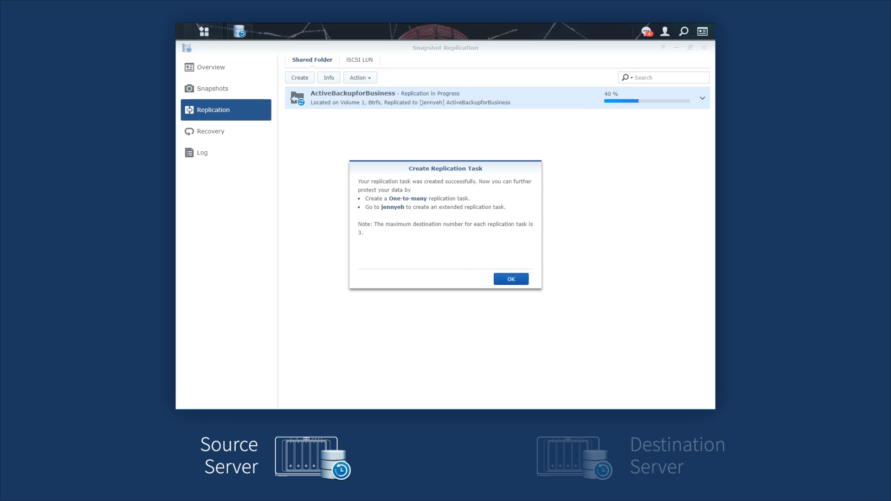
{"action": "left_click", "coordinate": [510, 278]}
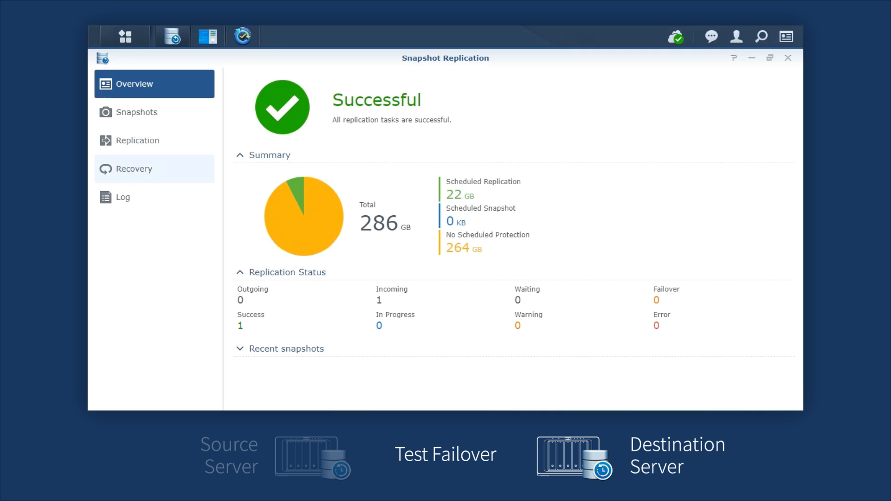
Run a test failover of ActiveBackupforBusiness, cloning it as ActiveBackupforBusiness-Test.
{"action": "left_click", "coordinate": [133, 168]}
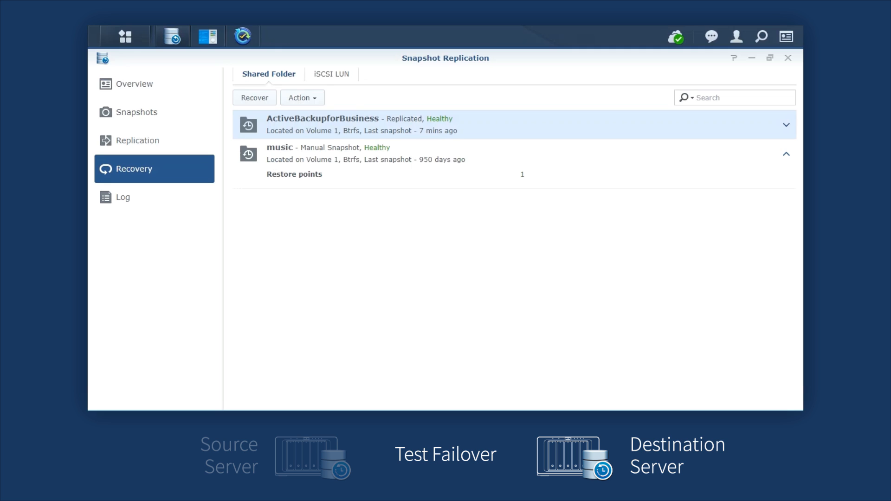
{"action": "left_click", "coordinate": [302, 97]}
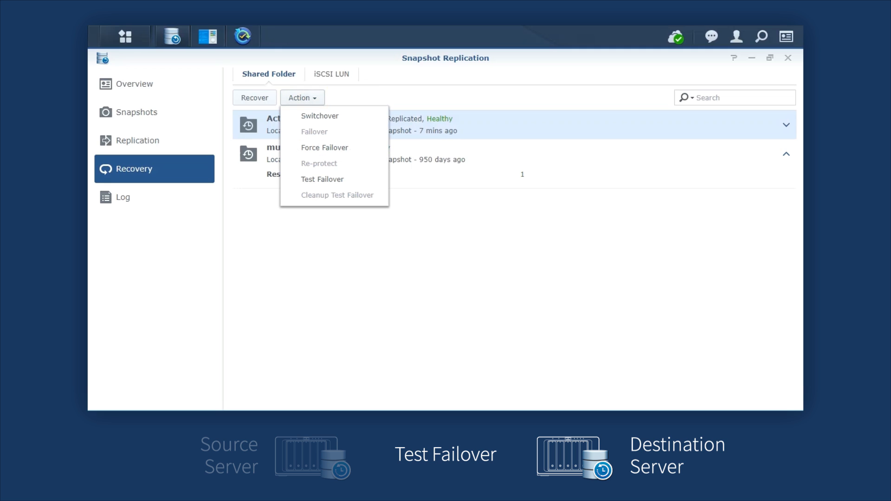
{"action": "left_click", "coordinate": [322, 179]}
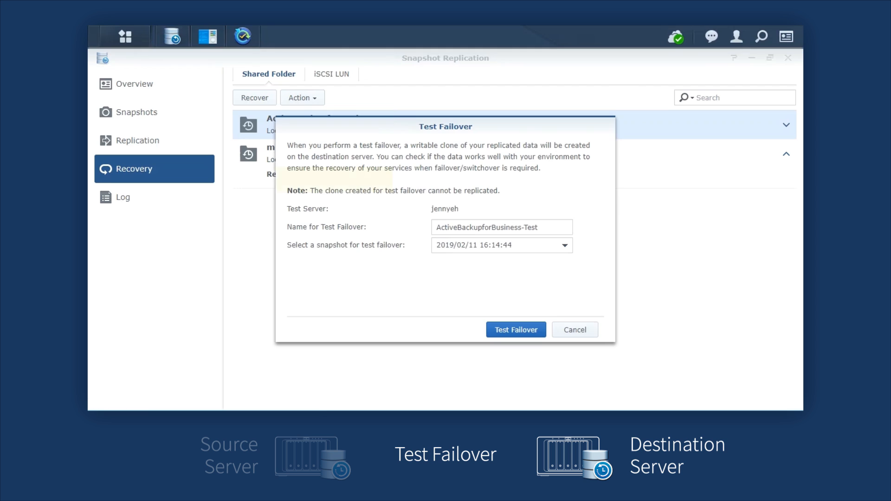
{"action": "left_click", "coordinate": [501, 227]}
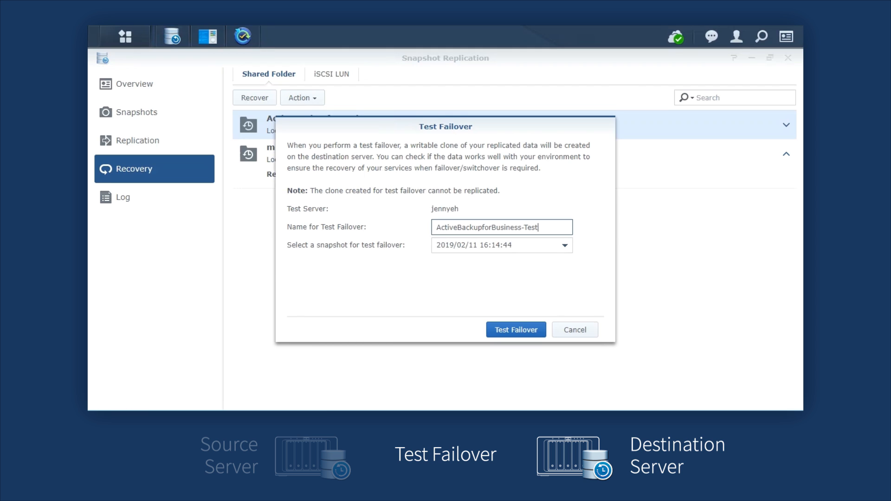
{"action": "left_click", "coordinate": [516, 330]}
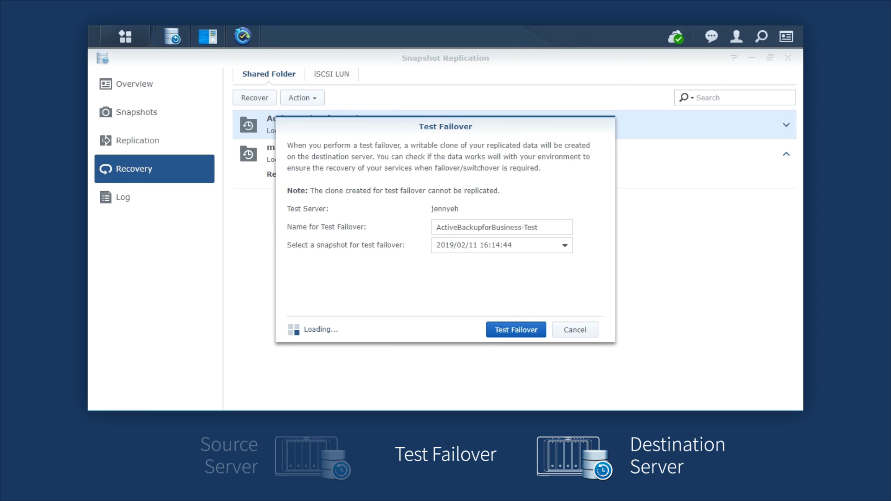
{"action": "left_click", "coordinate": [516, 329]}
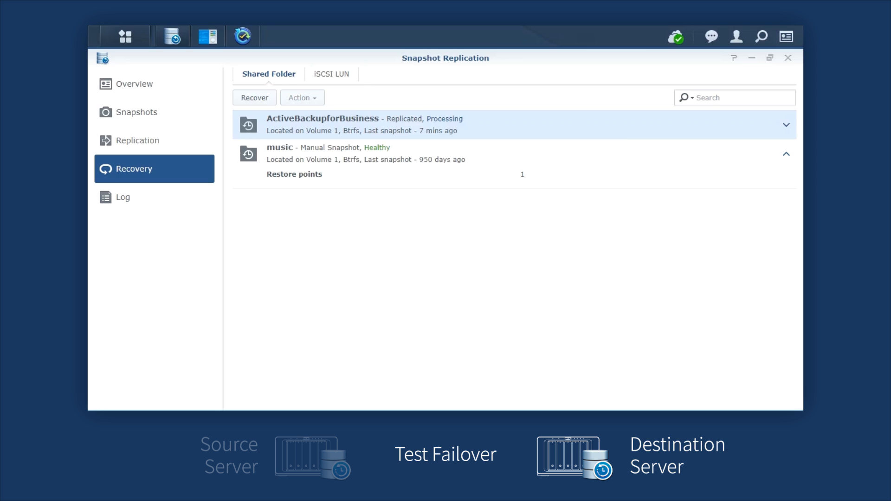
Confirm the ActiveBackupforBusiness-Test shared folder exists and launch Active Backup for Business.
{"action": "left_click", "coordinate": [209, 36]}
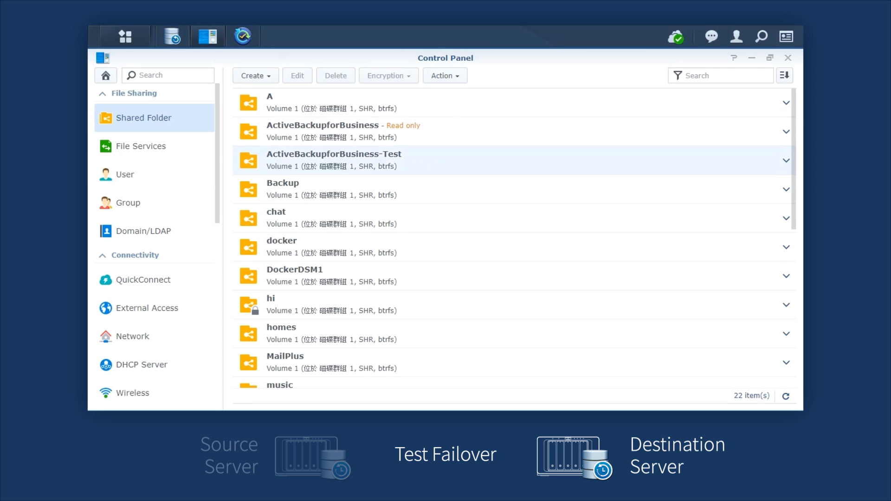
{"action": "left_click", "coordinate": [334, 160]}
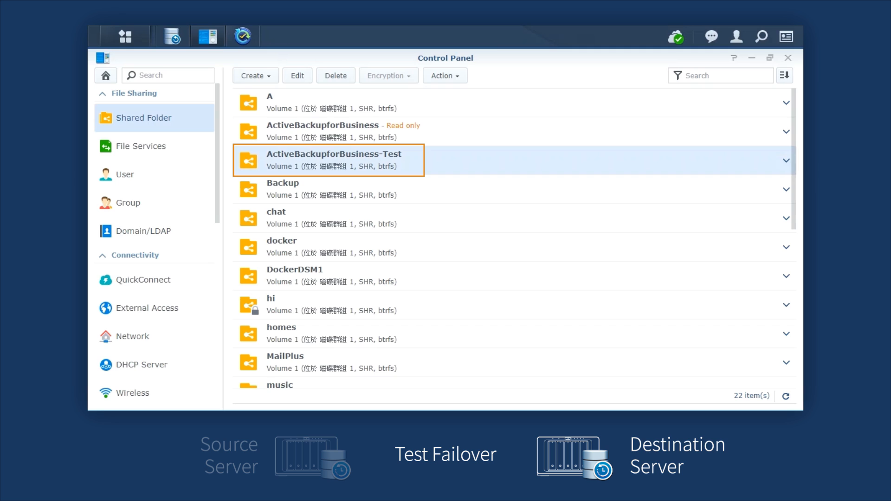
{"action": "left_click", "coordinate": [242, 35]}
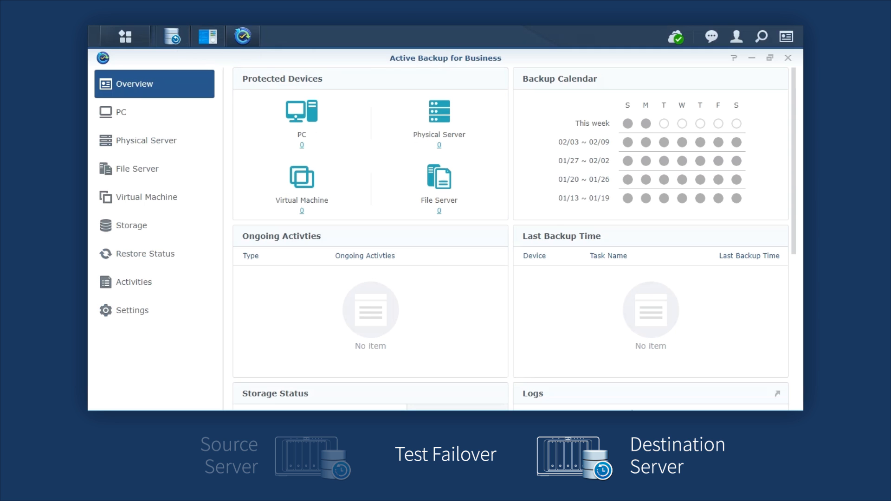
Relink backup storage to ActiveBackupforBusiness-Test and view the restored virtual machine backups.
{"action": "left_click", "coordinate": [134, 226]}
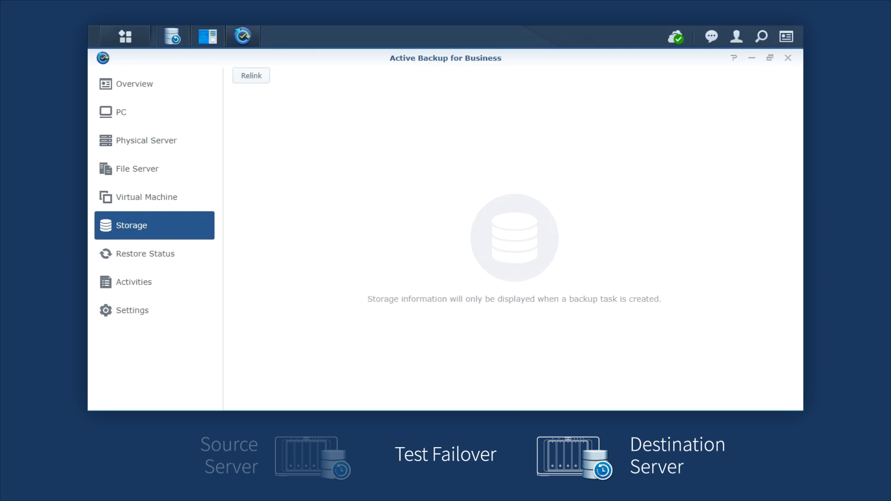
{"action": "left_click", "coordinate": [251, 75]}
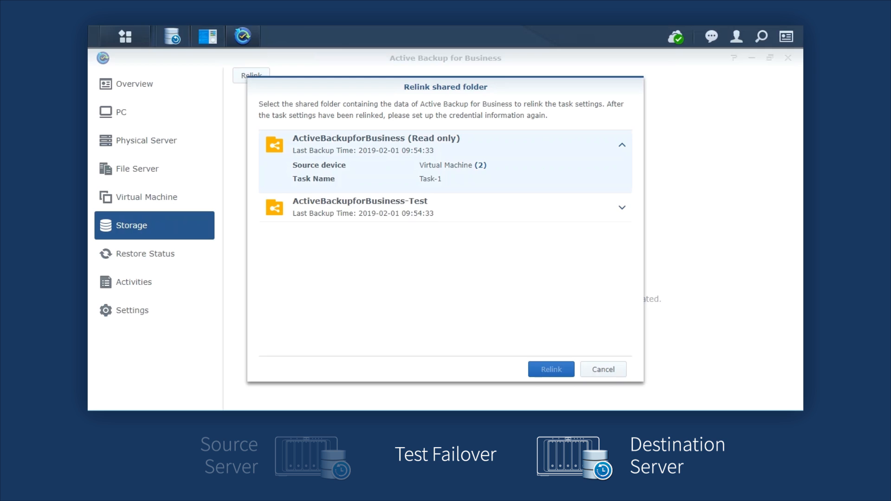
{"action": "left_click", "coordinate": [552, 369]}
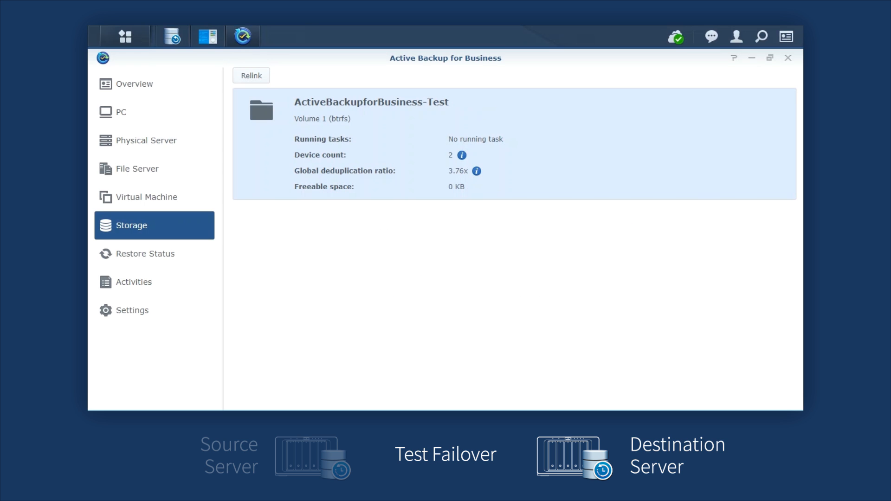
{"action": "left_click", "coordinate": [146, 197]}
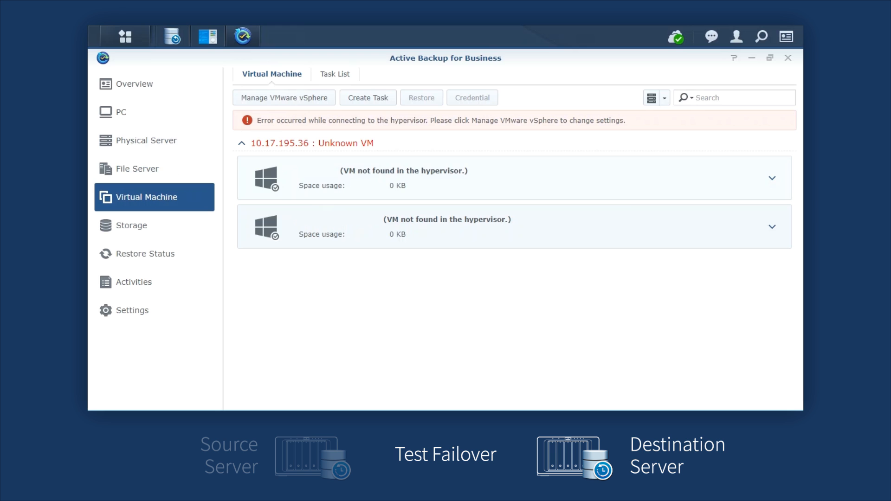
Edit the vSphere hypervisor at 10.17.195.36 and apply updated credentials.
{"action": "left_click", "coordinate": [284, 97]}
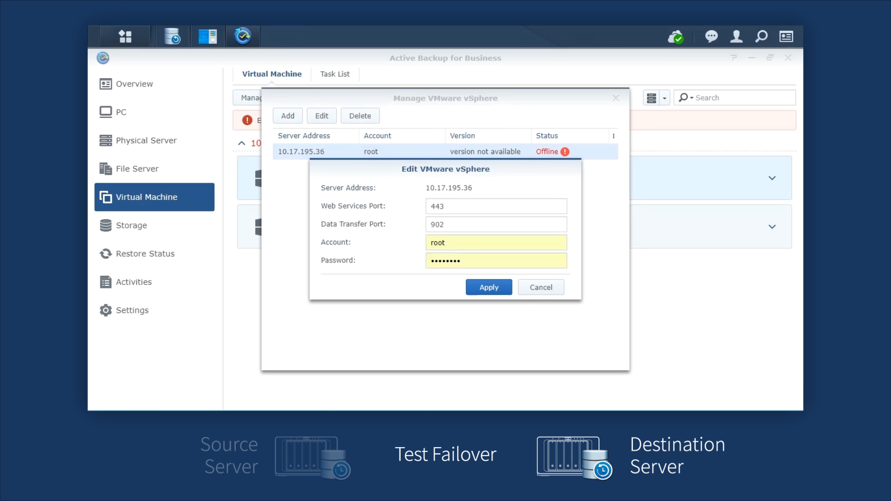
{"action": "left_click", "coordinate": [488, 288]}
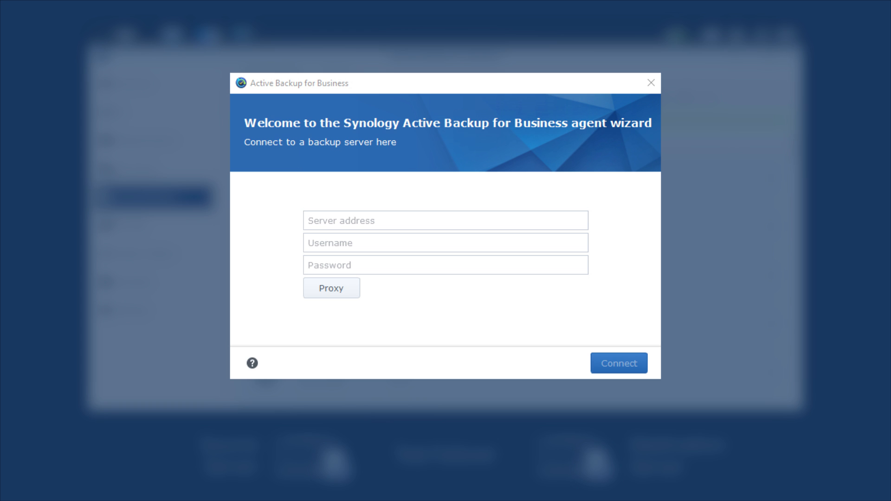
Connect the agent to the backup server at 10.11.12.13.
{"action": "type", "text": "10.11.12.13"}
{"action": "type", "text": "destination server"}
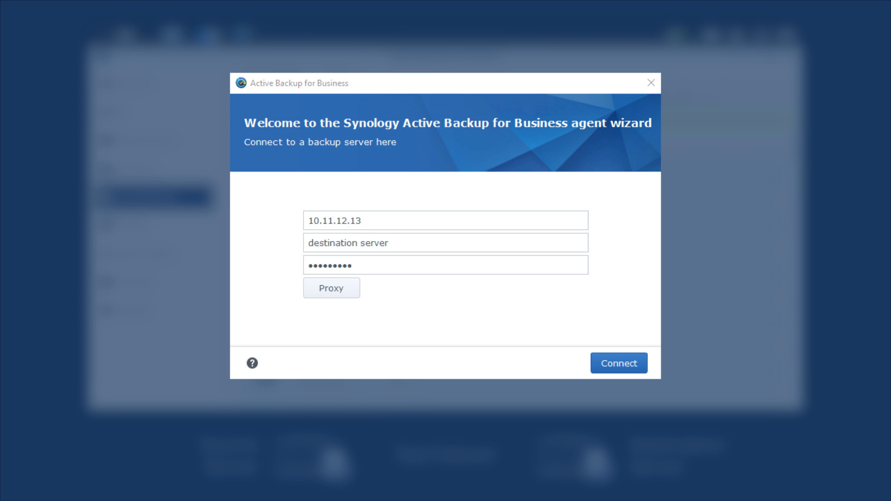
{"action": "left_click", "coordinate": [618, 363]}
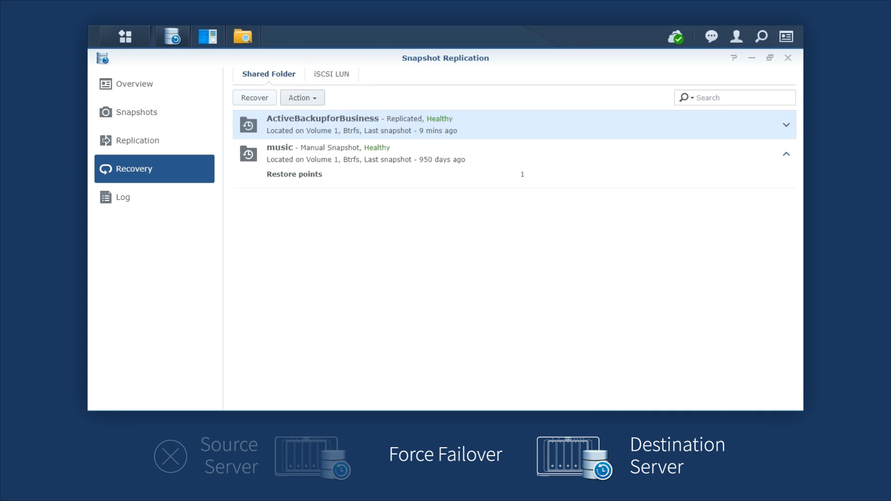
Force a failover of ActiveBackupforBusiness, then switch to Active Backup for Business.
{"action": "left_click", "coordinate": [303, 97]}
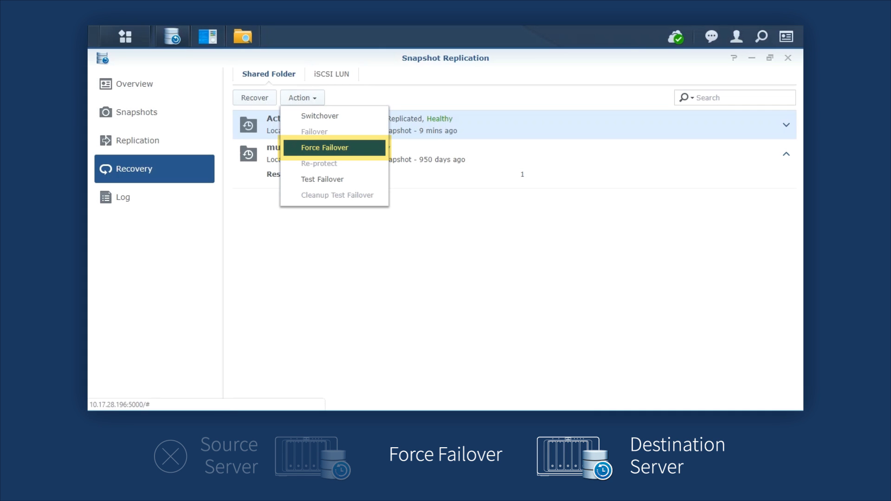
{"action": "left_click", "coordinate": [323, 147]}
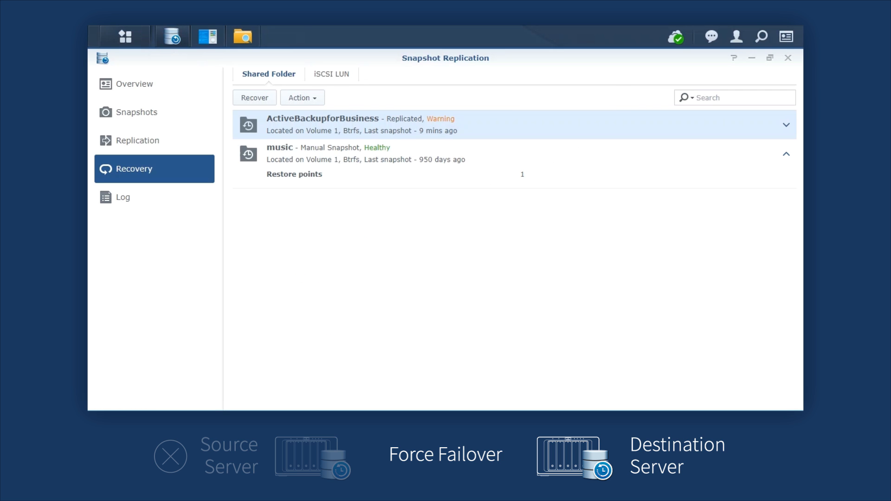
{"action": "left_click", "coordinate": [784, 125]}
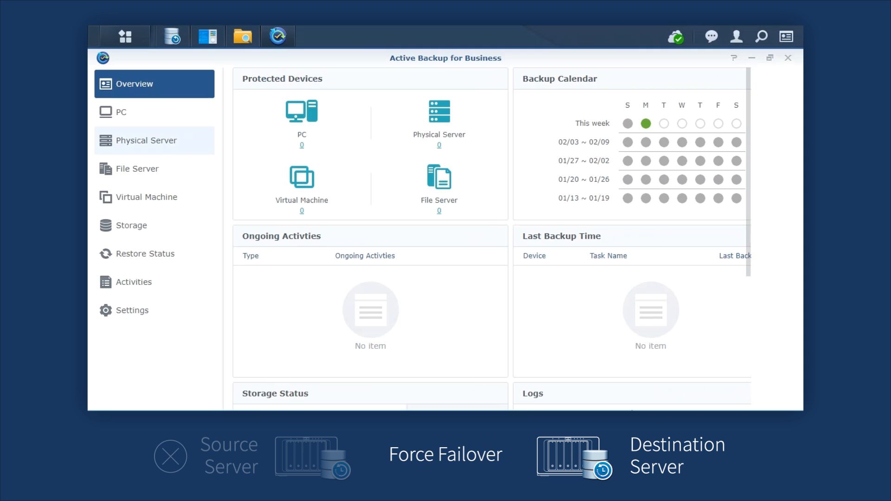
Expand the ActiveBackupforBusiness entry to show its replication to BAT_Spiderman.
{"action": "left_click", "coordinate": [132, 225]}
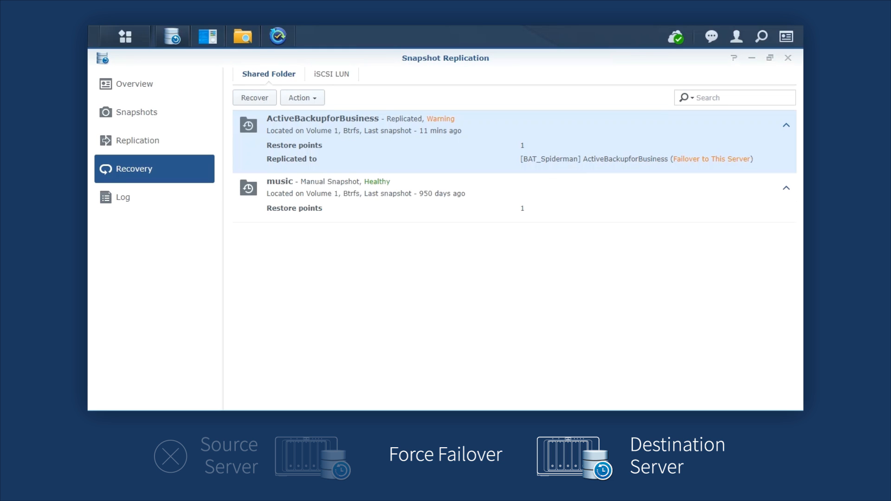
Re-protect ActiveBackupforBusiness with BAT_Spiderman as the new source, syncing immediately.
{"action": "left_click", "coordinate": [302, 97]}
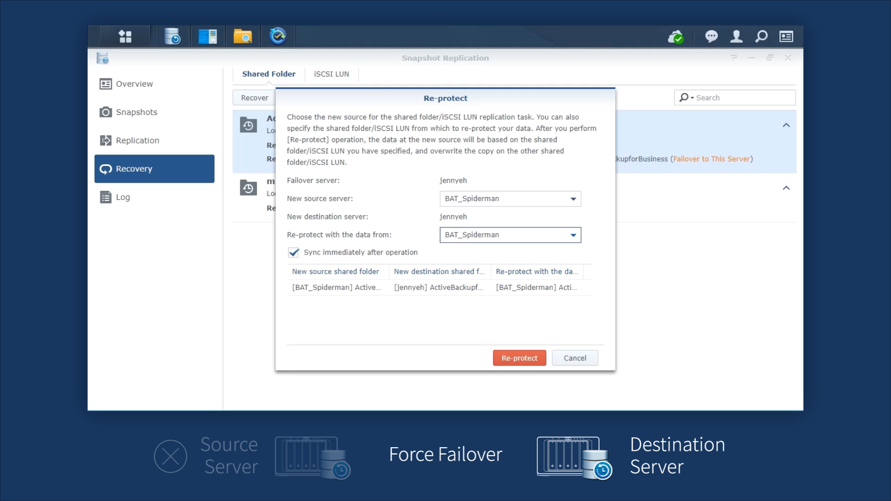
{"action": "left_click", "coordinate": [511, 235]}
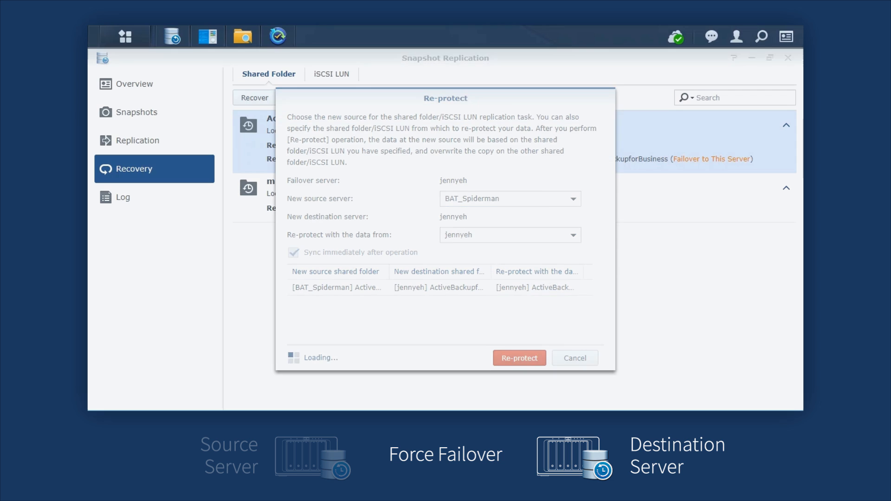